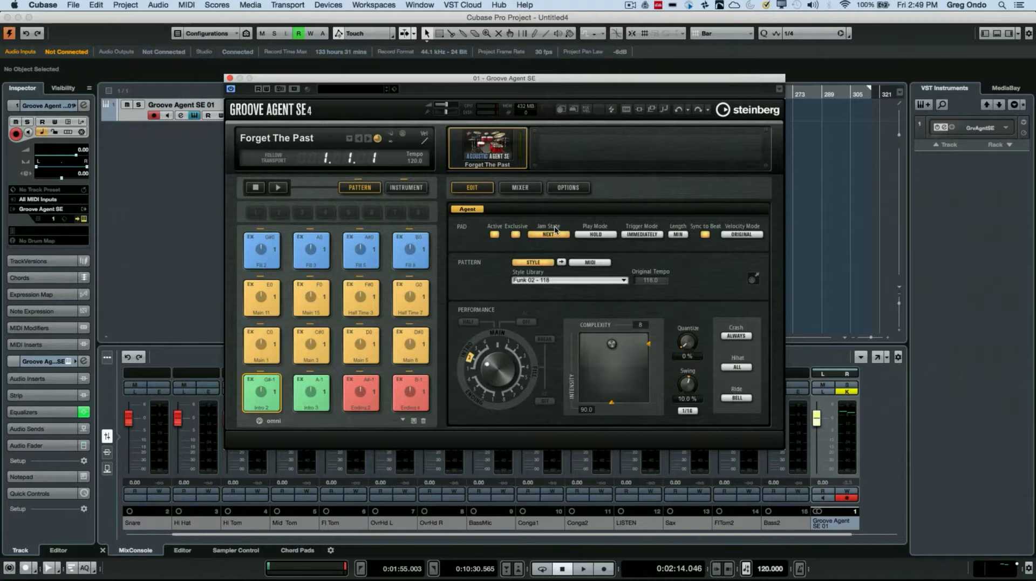
{"action": "mouse_move", "coordinate": [483, 276]}
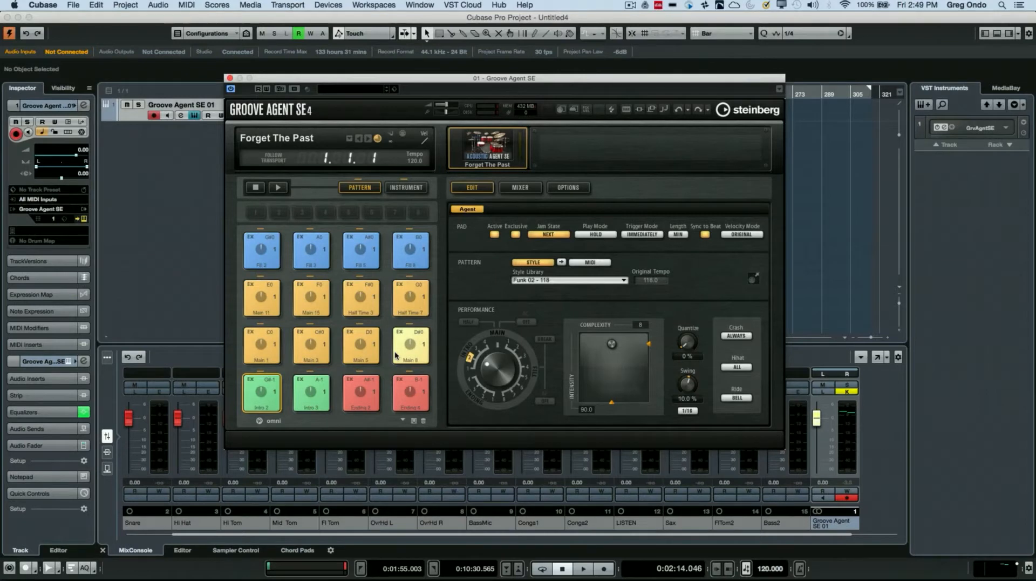
{"action": "mouse_move", "coordinate": [383, 302]}
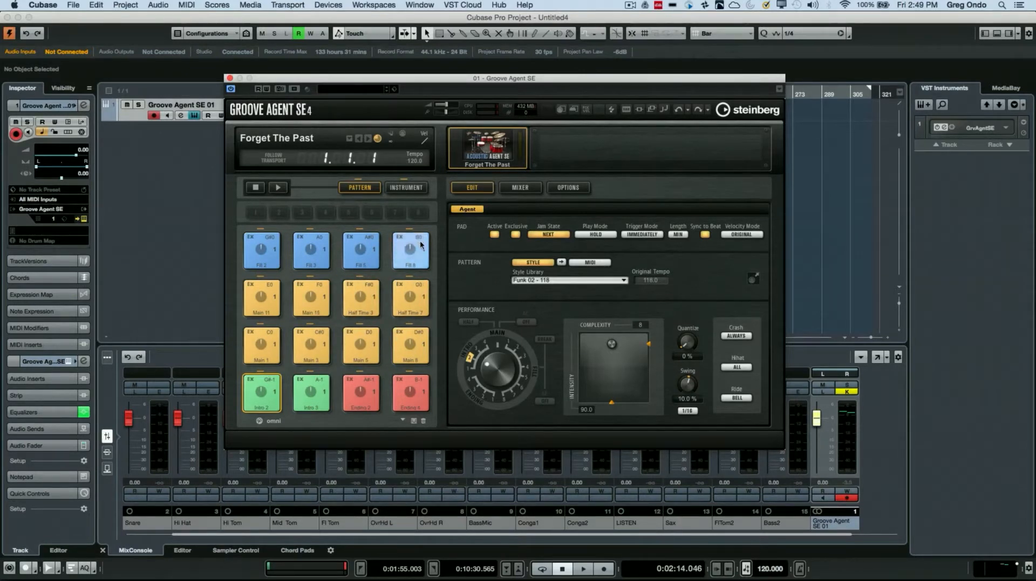
Toggle between pattern and instrument pads, ending on the Forget The Past instrument pads
{"action": "left_click", "coordinate": [405, 187]}
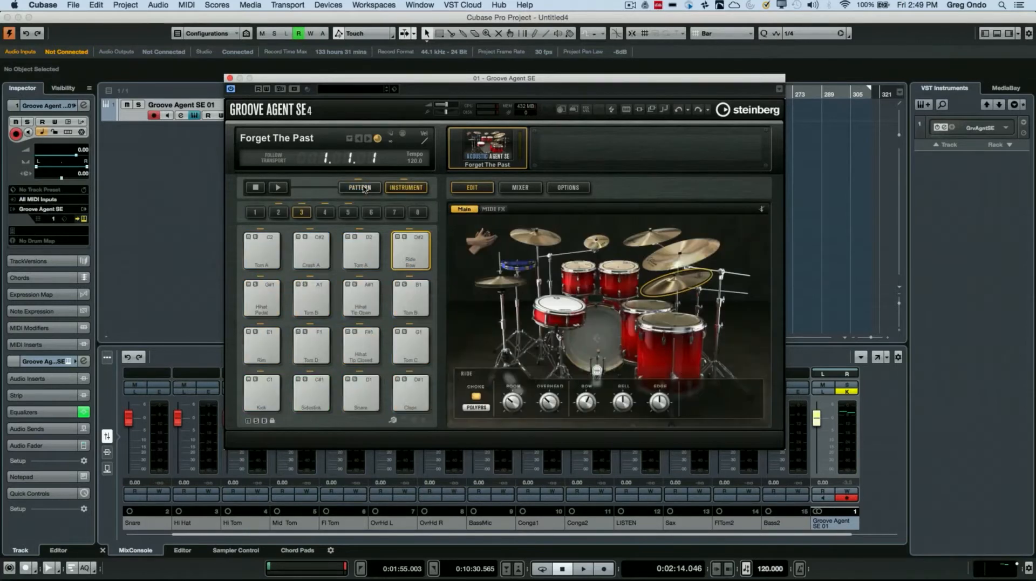
{"action": "left_click", "coordinate": [405, 187]}
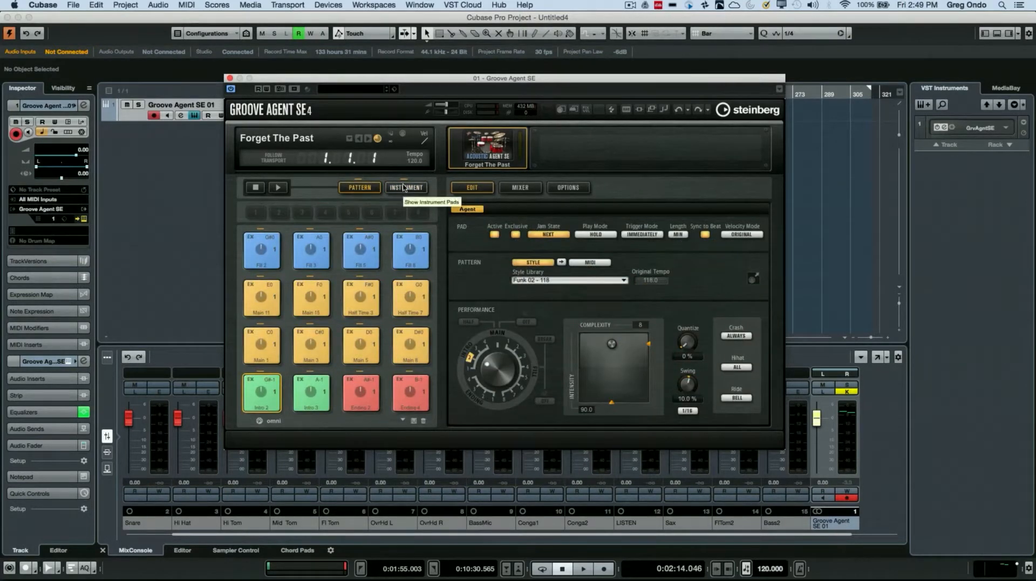
{"action": "left_click", "coordinate": [405, 186]}
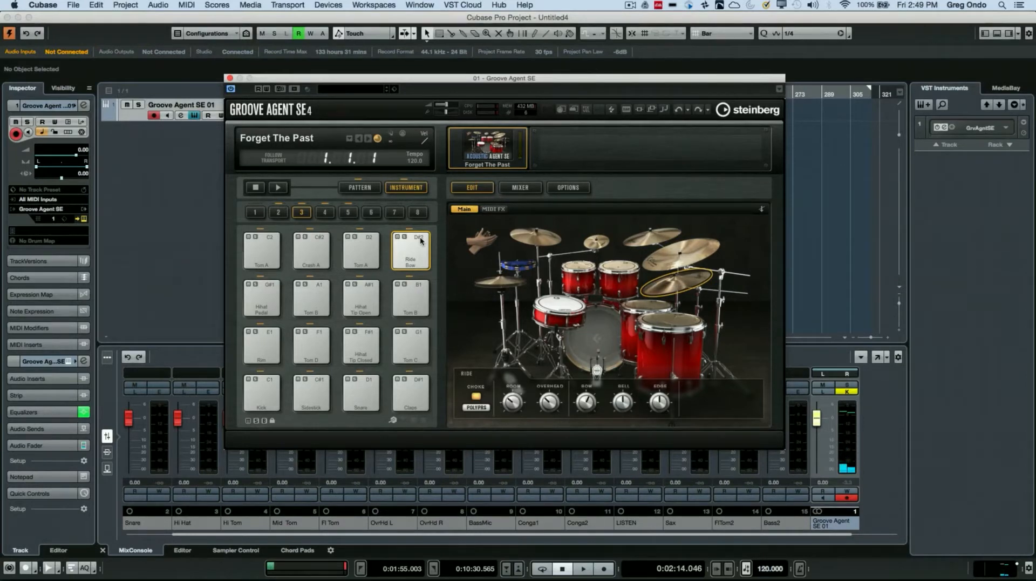
{"action": "right_click", "coordinate": [410, 250]}
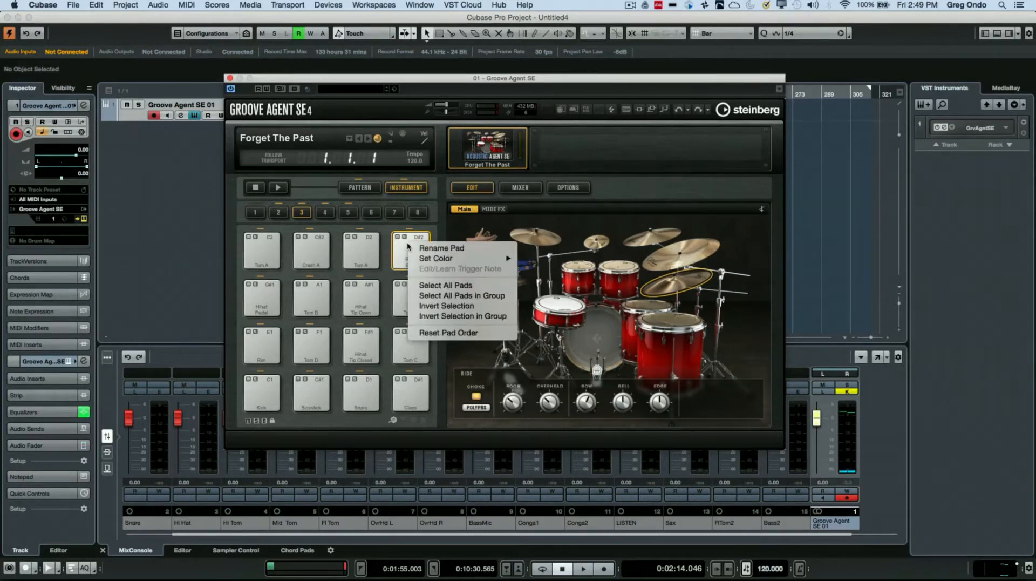
{"action": "mouse_move", "coordinate": [448, 332]}
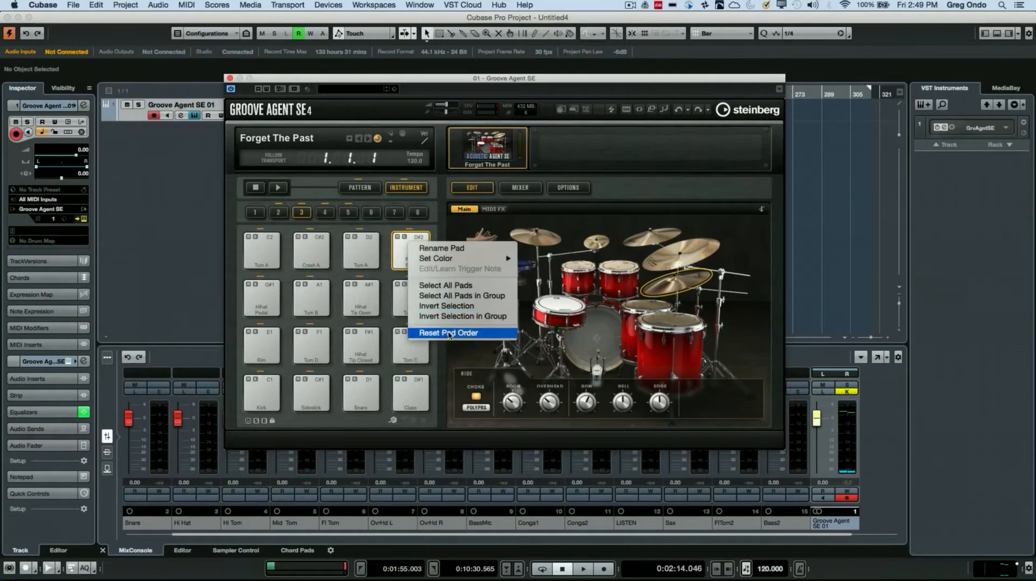
{"action": "mouse_move", "coordinate": [395, 263]}
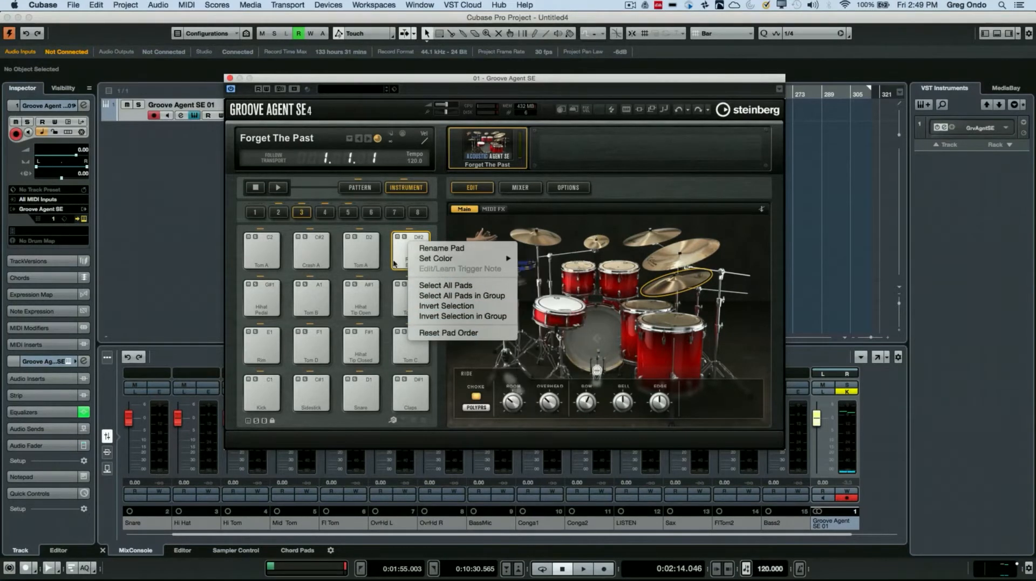
{"action": "mouse_move", "coordinate": [401, 258]}
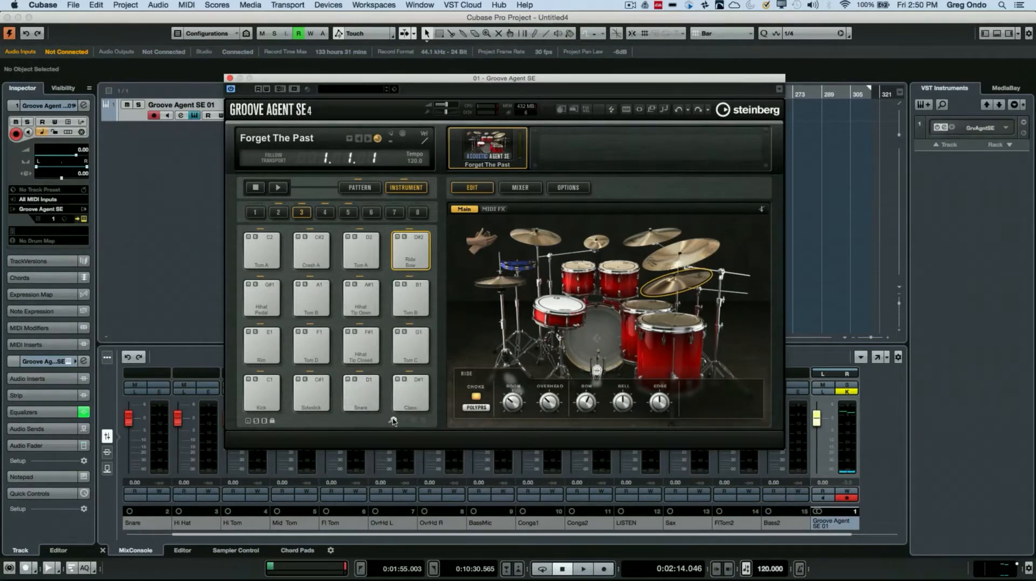
{"action": "mouse_move", "coordinate": [392, 421]}
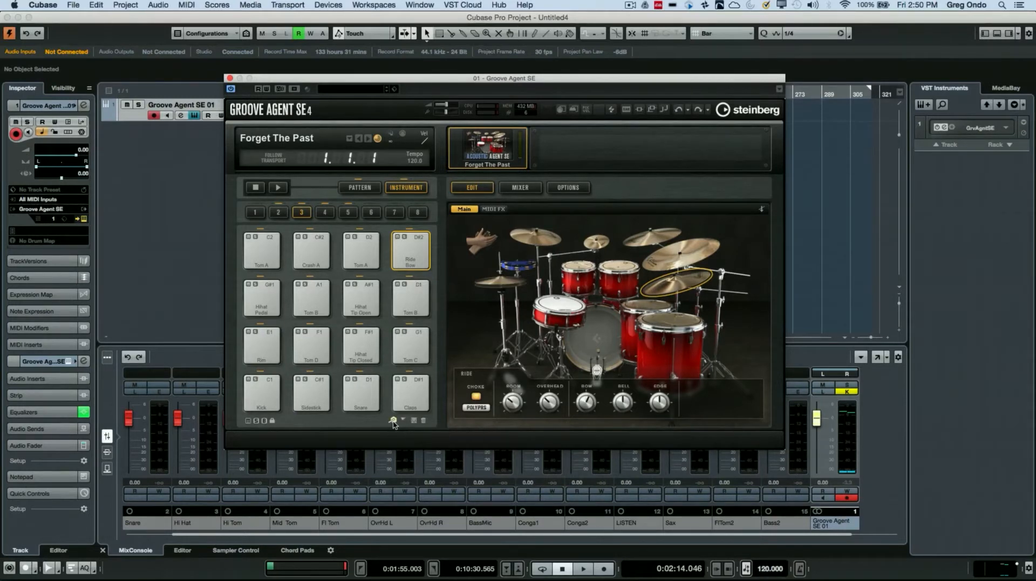
Show the pad trigger note preset list (default, E-Drum Controller 01) below the pads
{"action": "left_click", "coordinate": [393, 420]}
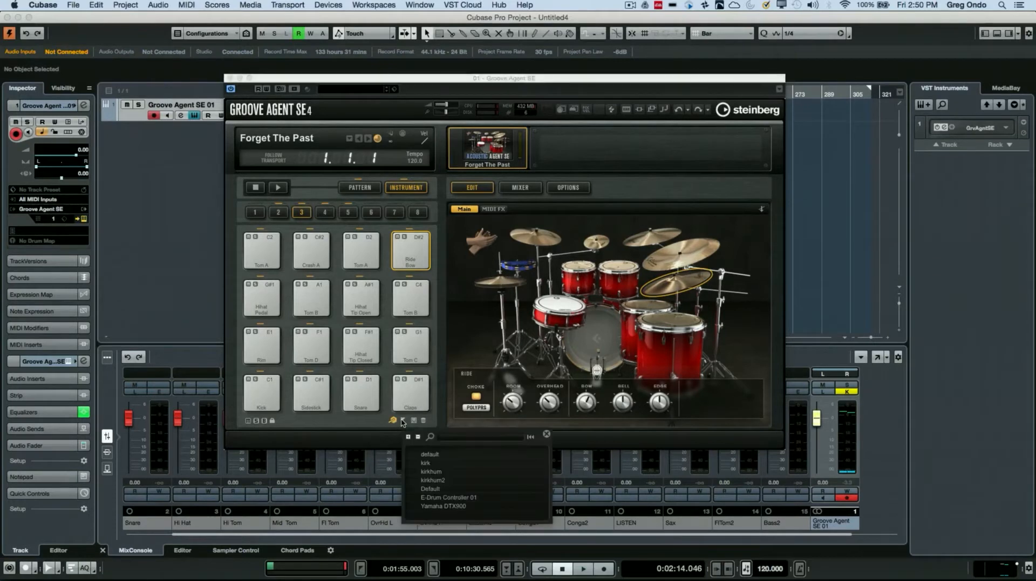
{"action": "mouse_move", "coordinate": [455, 504]}
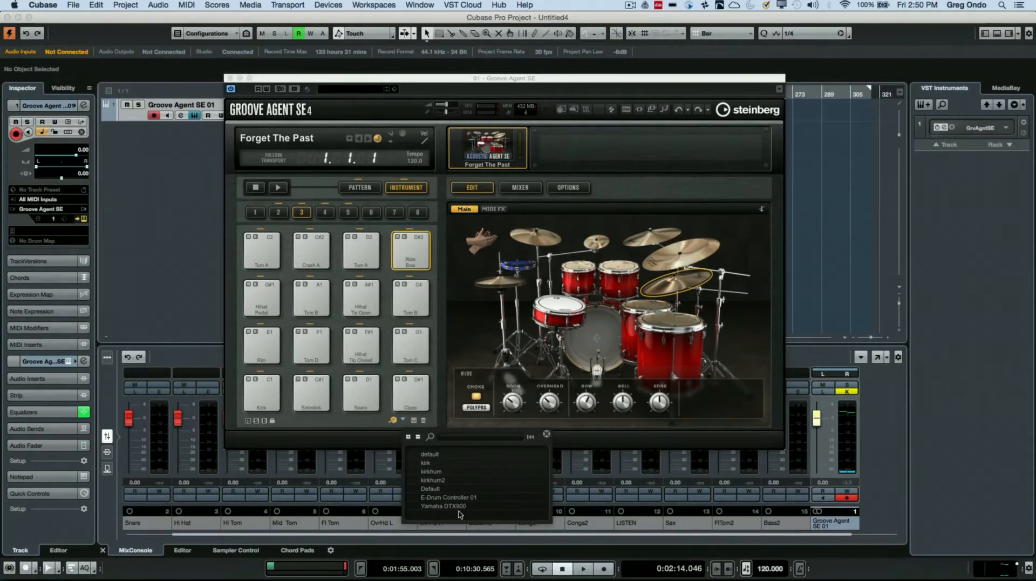
{"action": "mouse_move", "coordinate": [436, 465]}
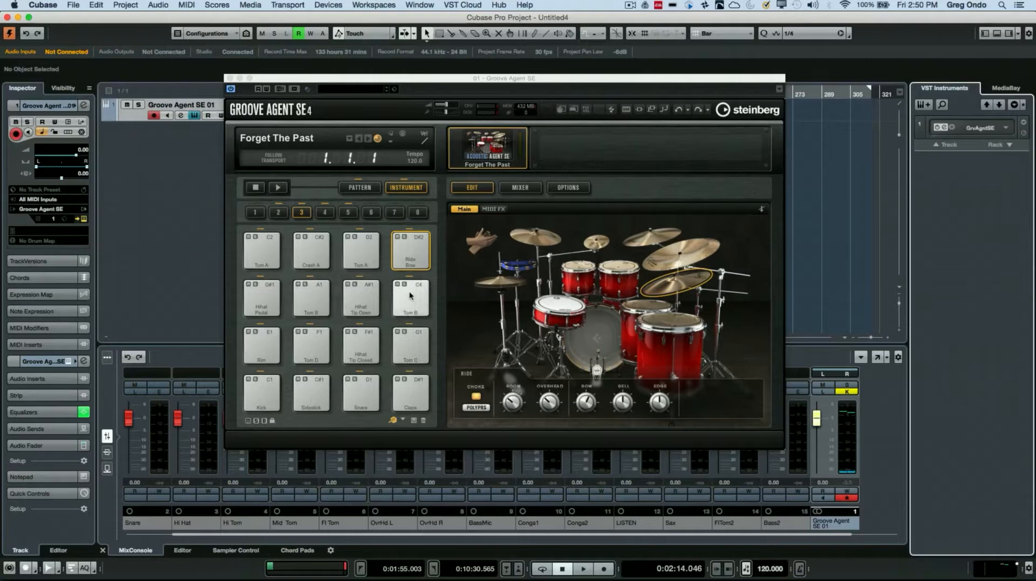
{"action": "mouse_move", "coordinate": [391, 424]}
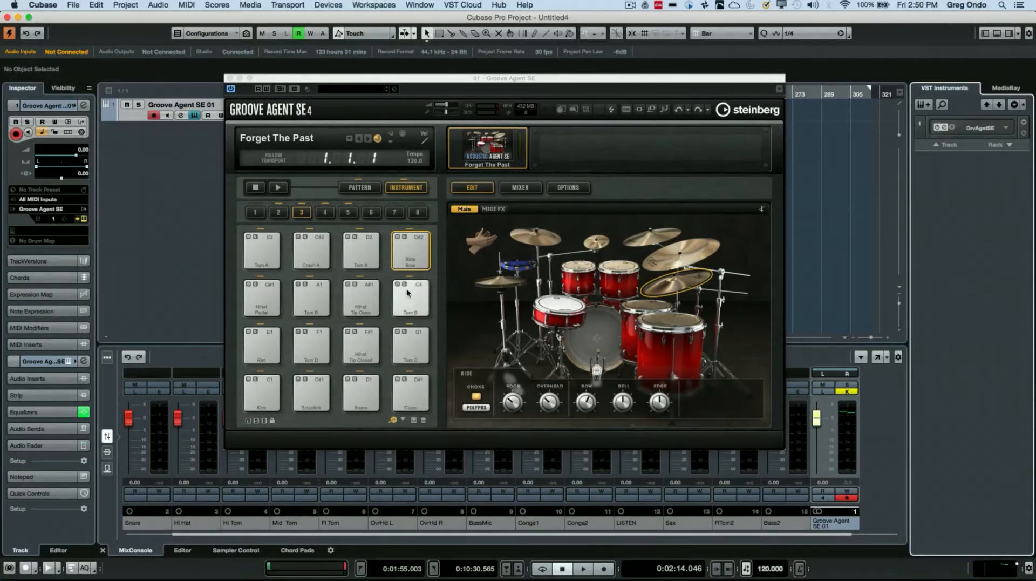
Assign C5 as the Tom B pad's trigger note via Trigger Notes > Octave 5
{"action": "right_click", "coordinate": [410, 297]}
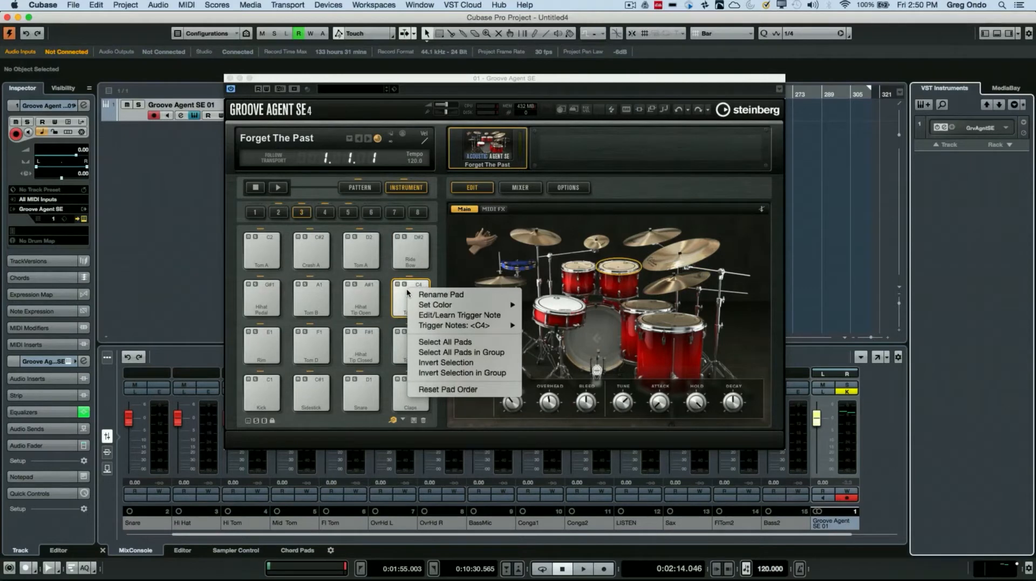
{"action": "mouse_move", "coordinate": [454, 325]}
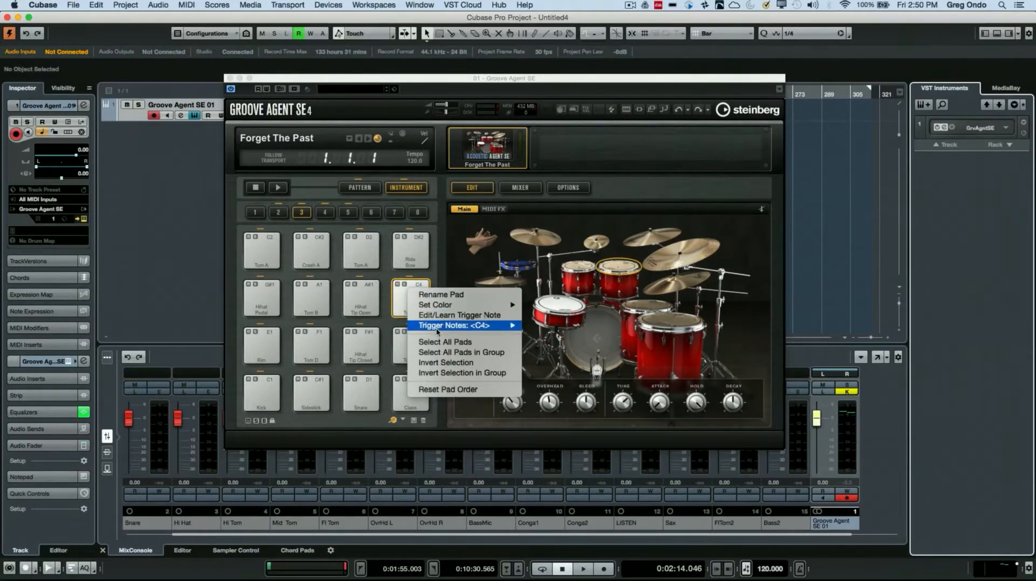
{"action": "mouse_move", "coordinate": [455, 325]}
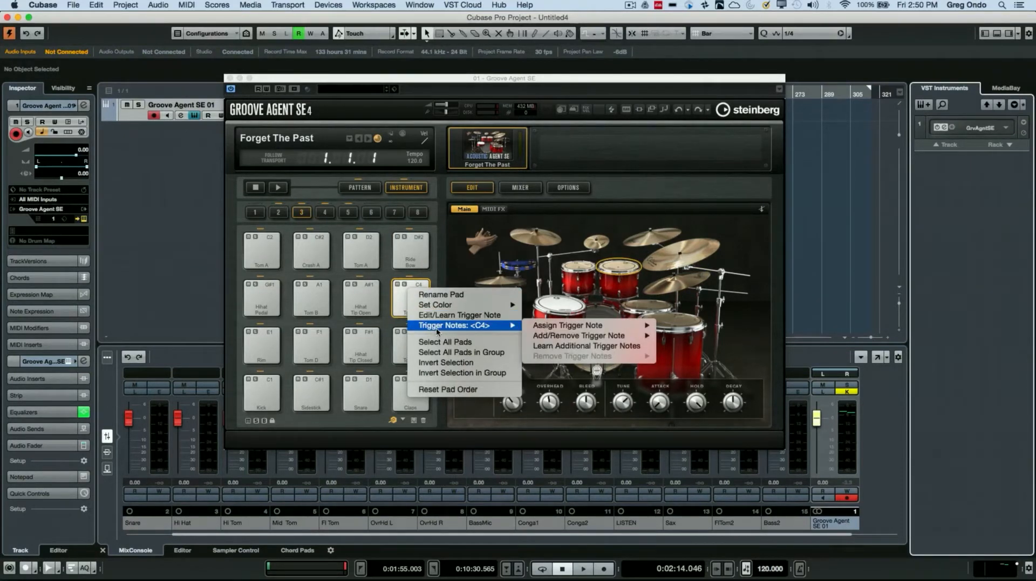
{"action": "mouse_move", "coordinate": [505, 333]}
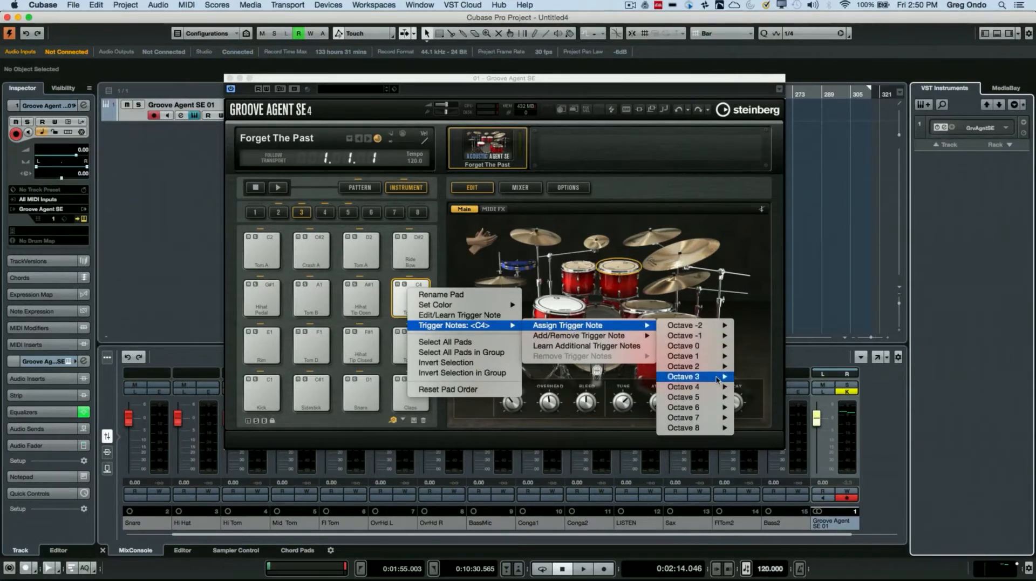
{"action": "mouse_move", "coordinate": [684, 406]}
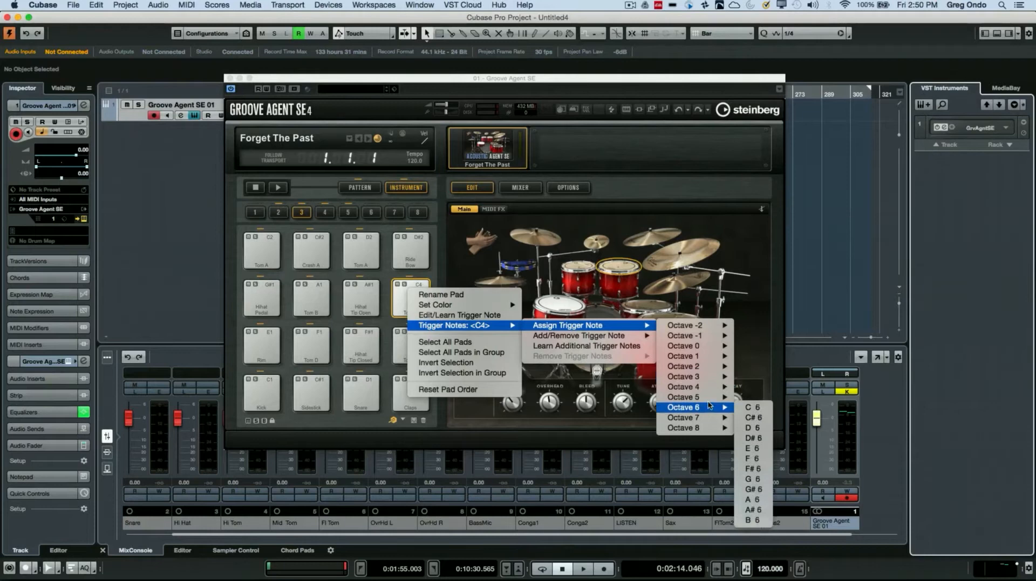
{"action": "mouse_move", "coordinate": [684, 396]}
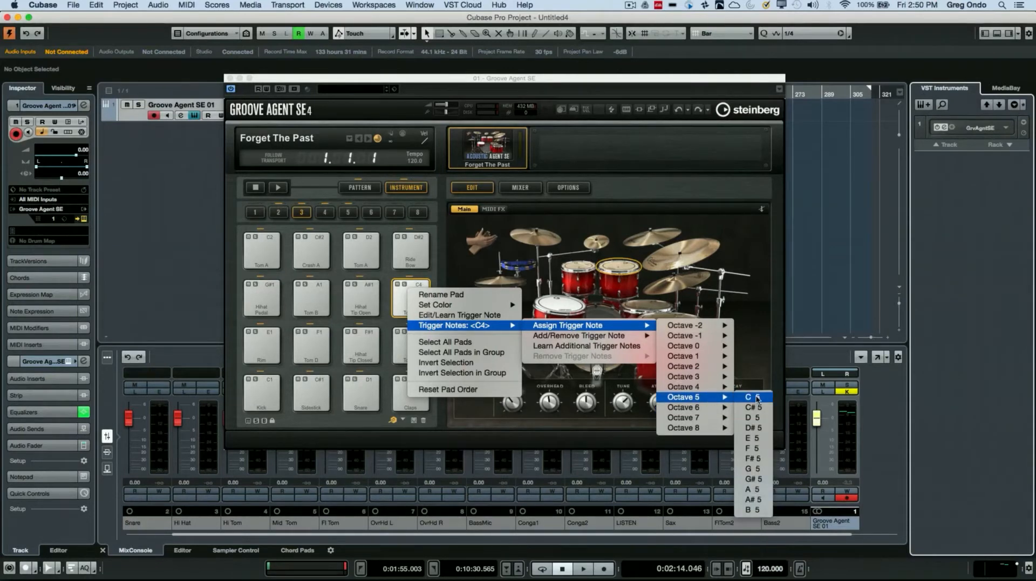
{"action": "left_click", "coordinate": [751, 397]}
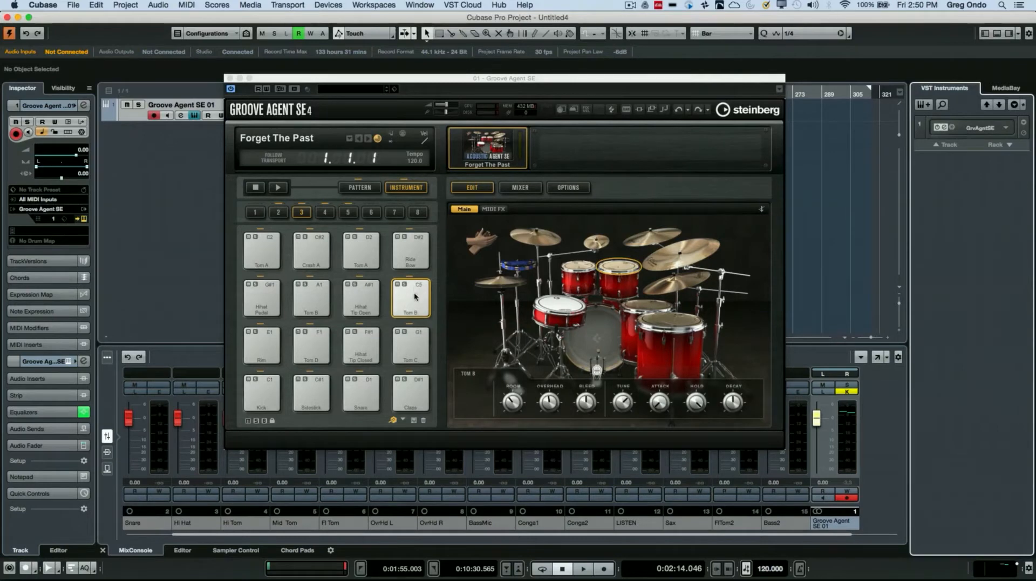
Start learning an additional trigger note for the Tom C pad alongside G1
{"action": "right_click", "coordinate": [410, 345]}
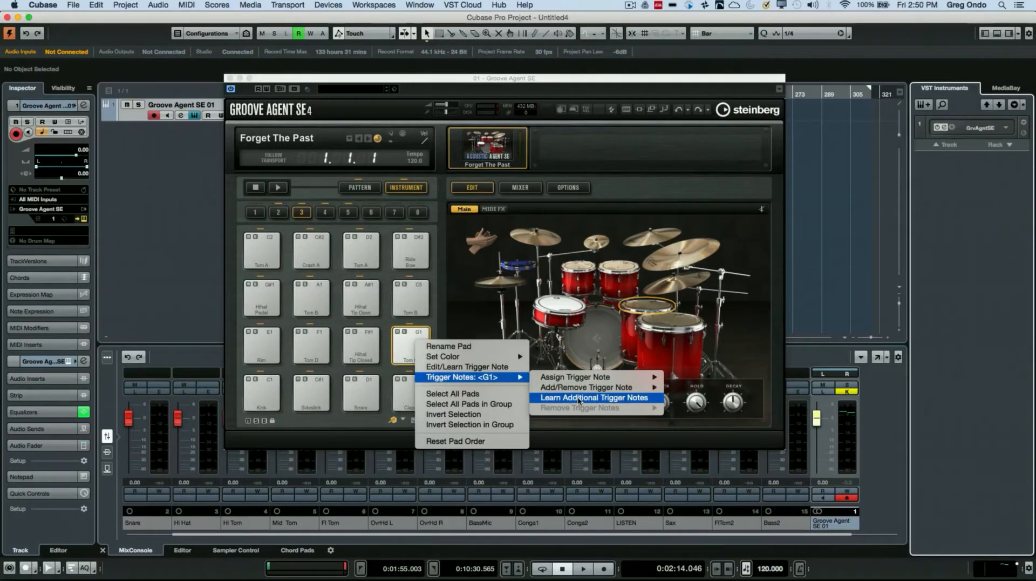
{"action": "left_click", "coordinate": [594, 398]}
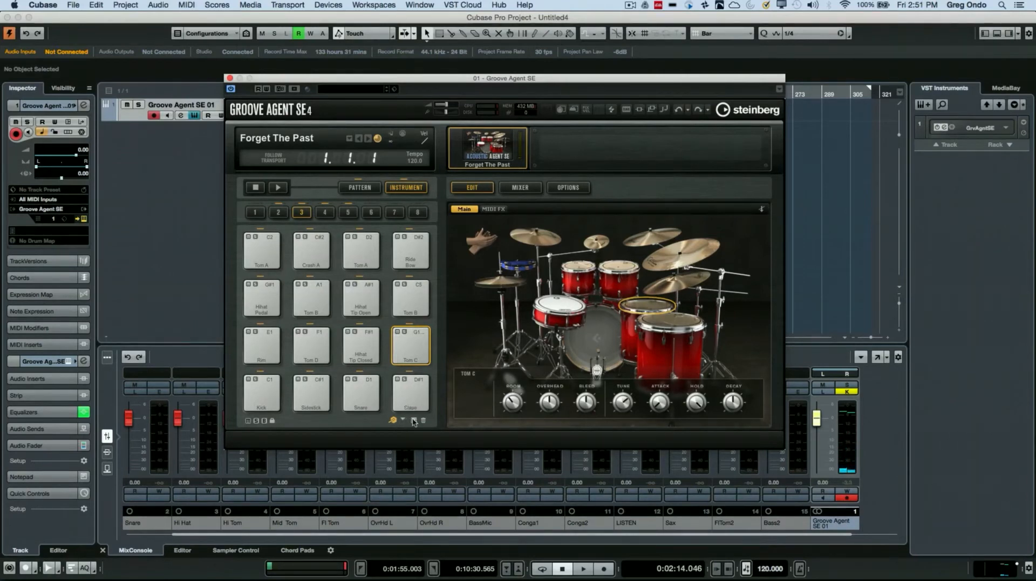
{"action": "left_click", "coordinate": [394, 421]}
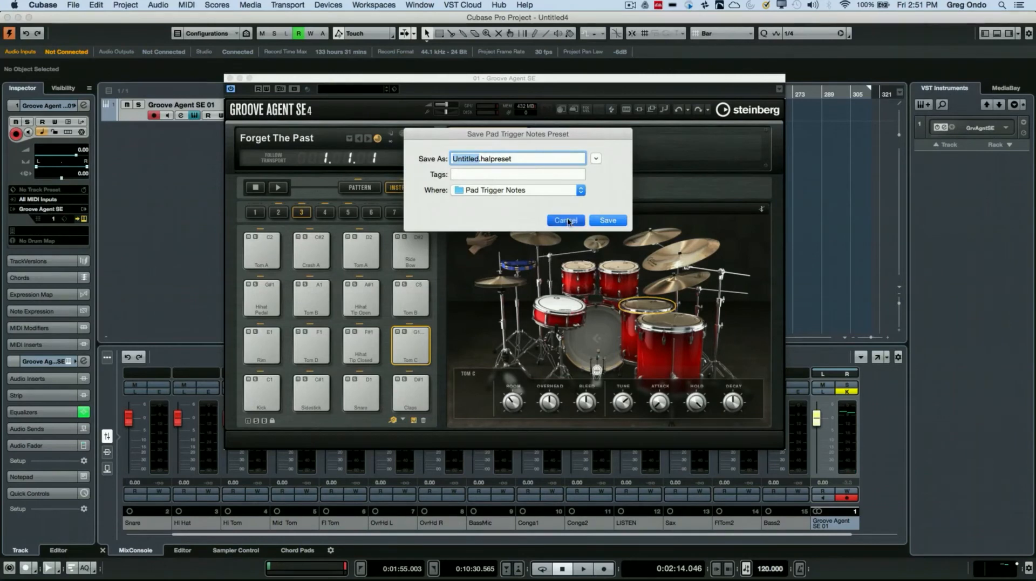
{"action": "left_click", "coordinate": [564, 220]}
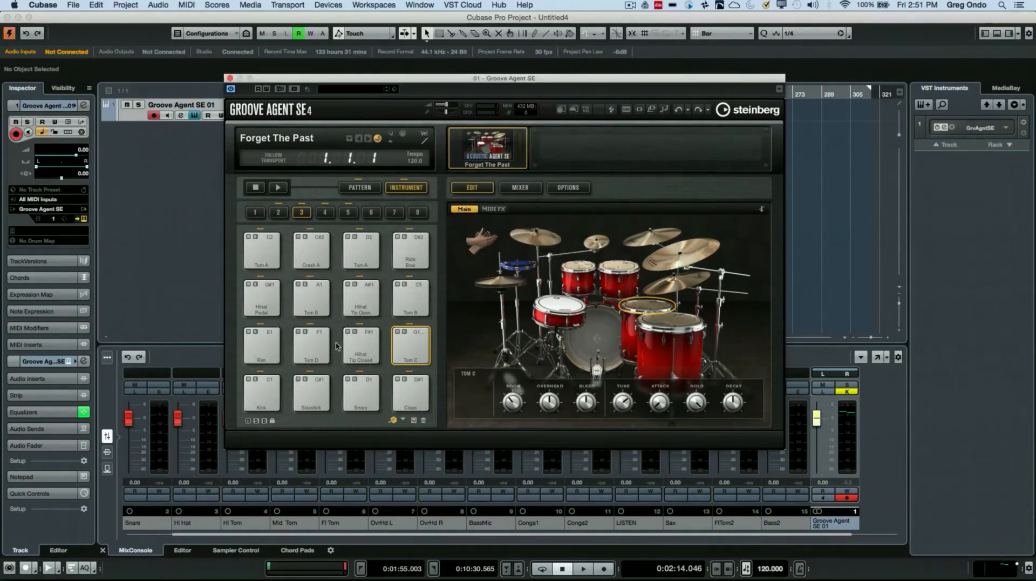